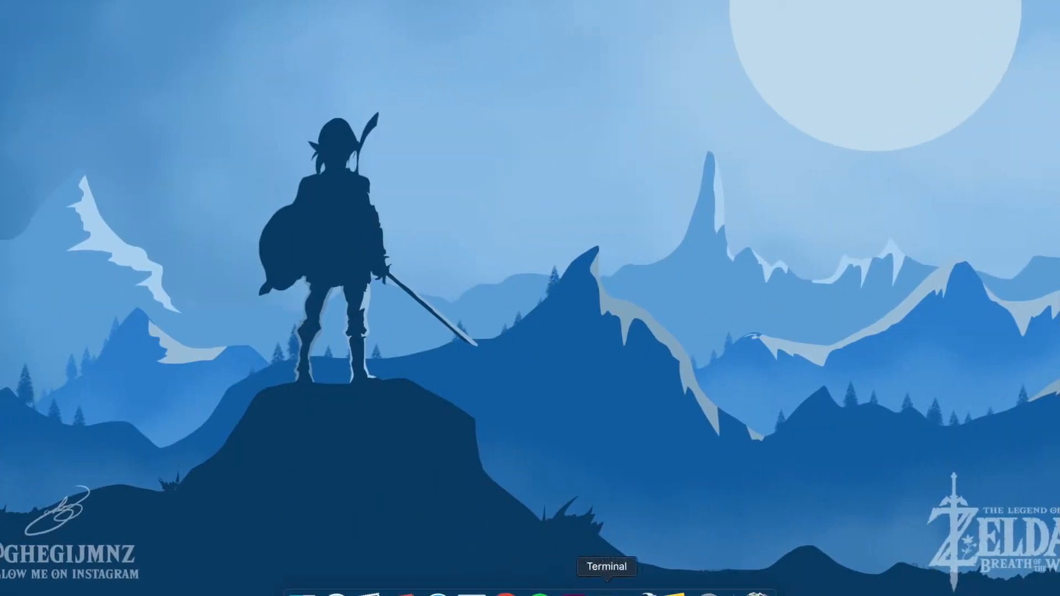
Open Terminal, cd into Projects/my-webrtc-app and launch the server with node app.js.
left_click(606, 592)
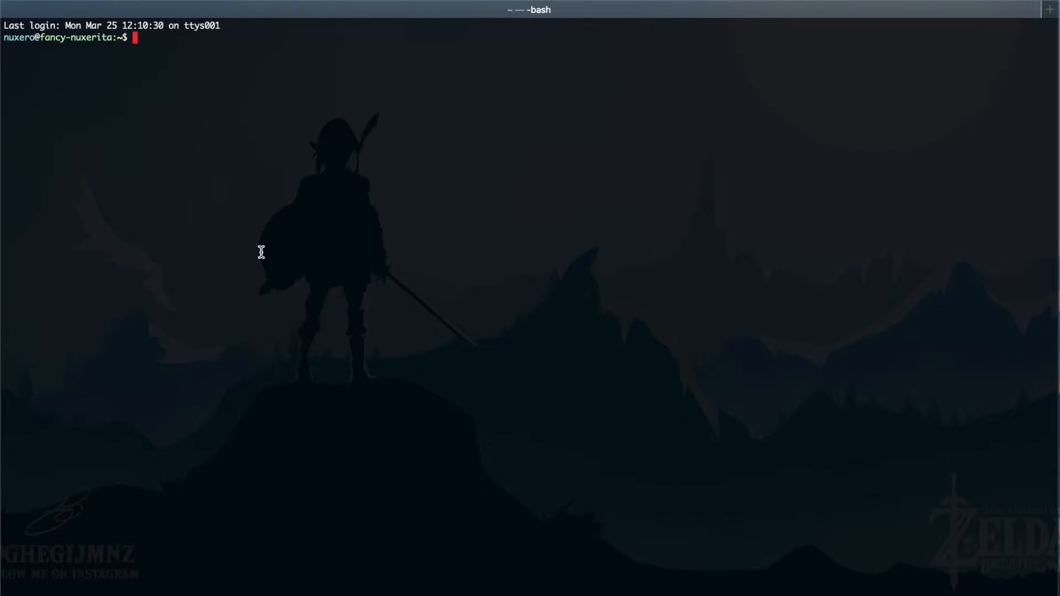
type("cd")
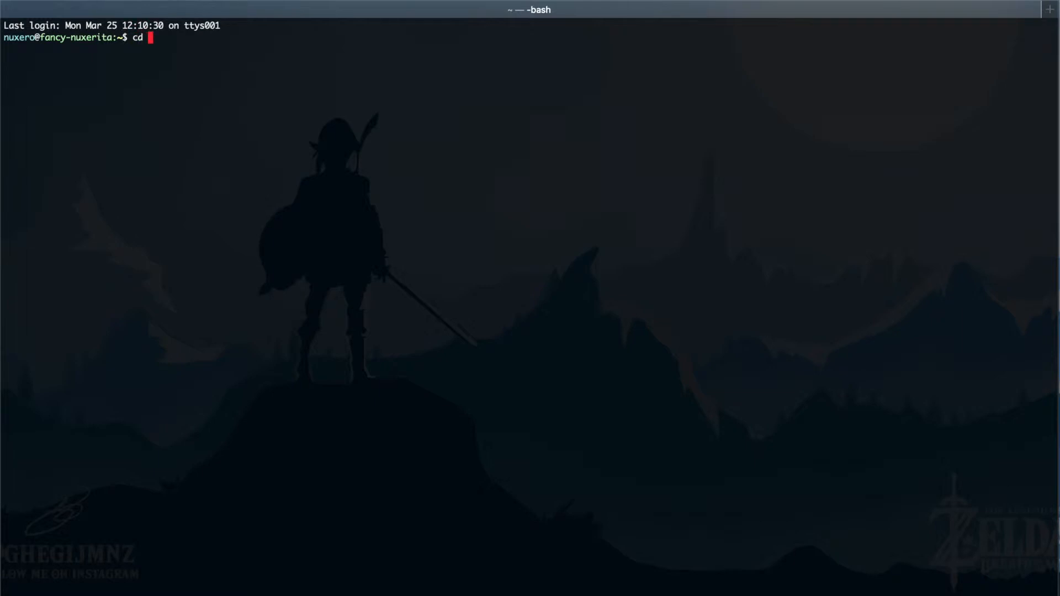
type("Projects/")
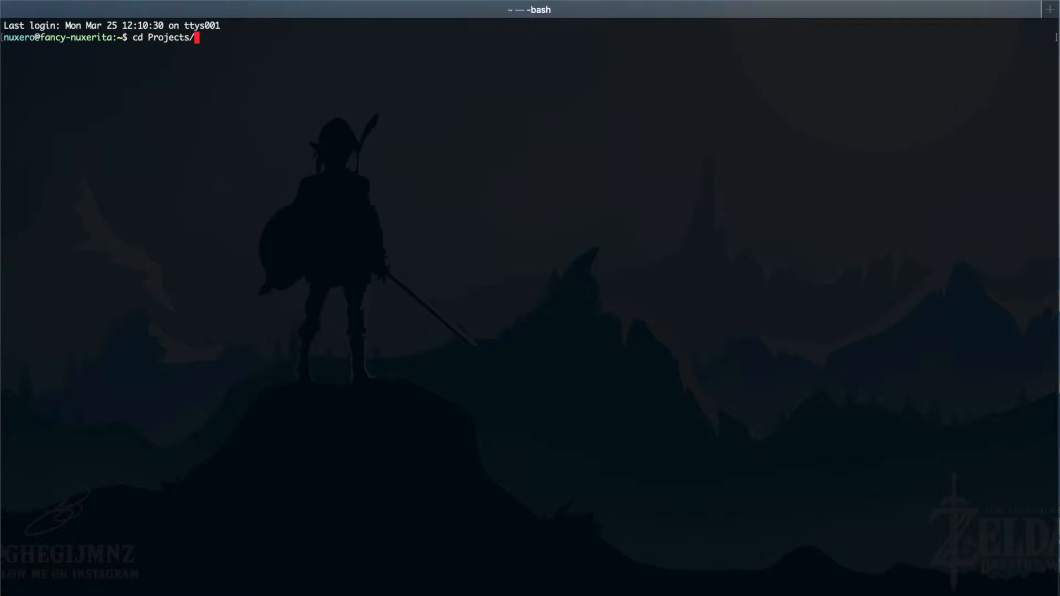
type("my.")
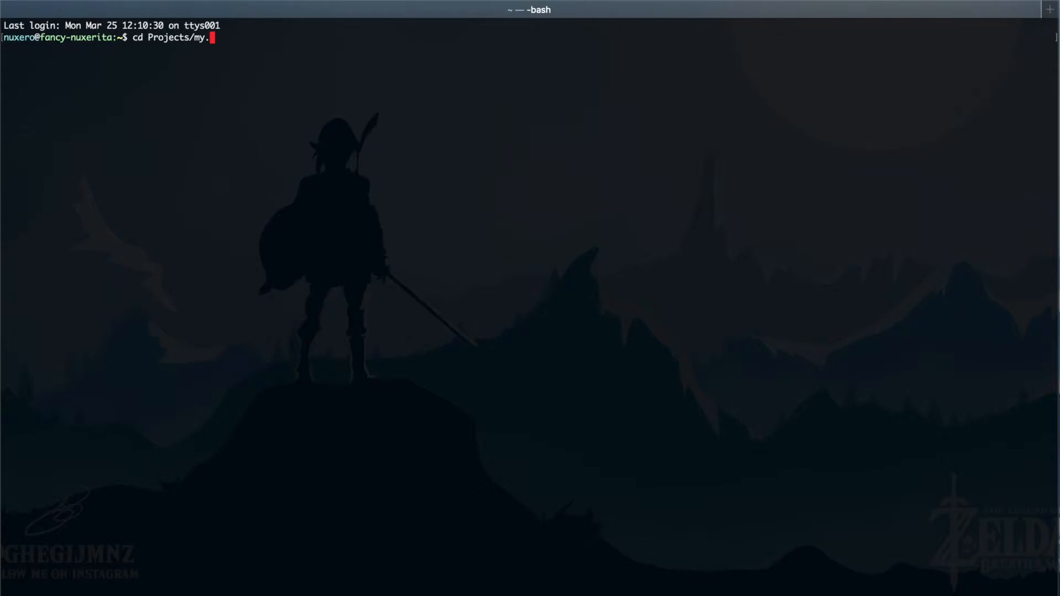
type("-webrtc-app/")
key("Return")
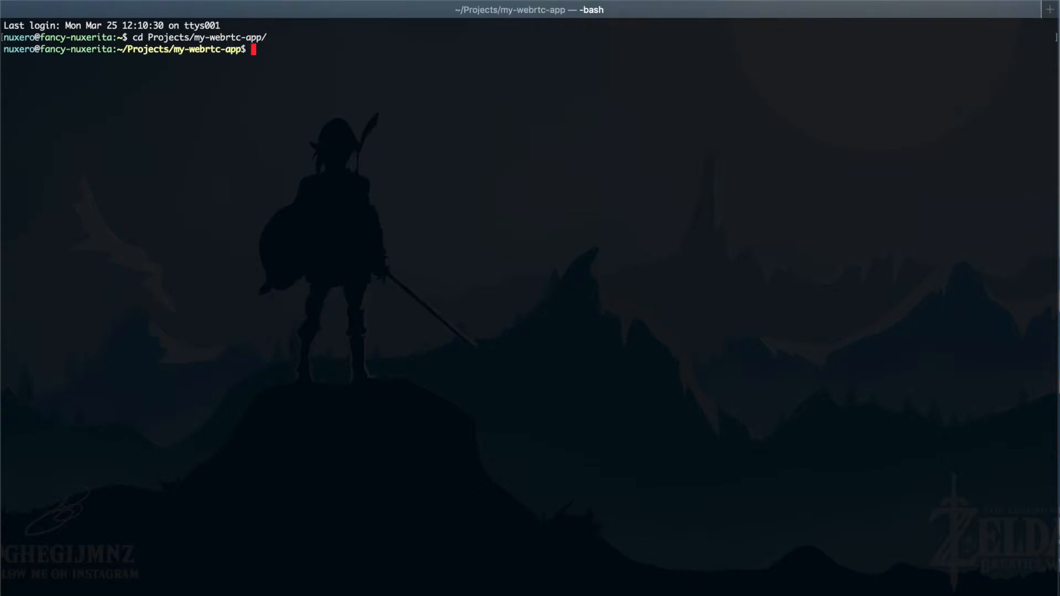
type("node app.js")
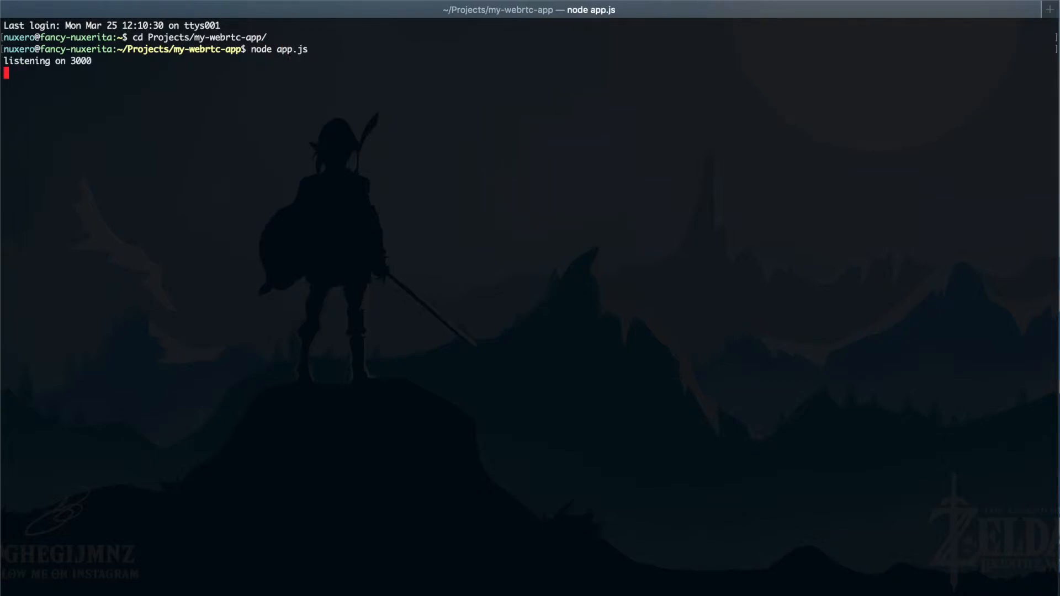
mouse_move(262, 252)
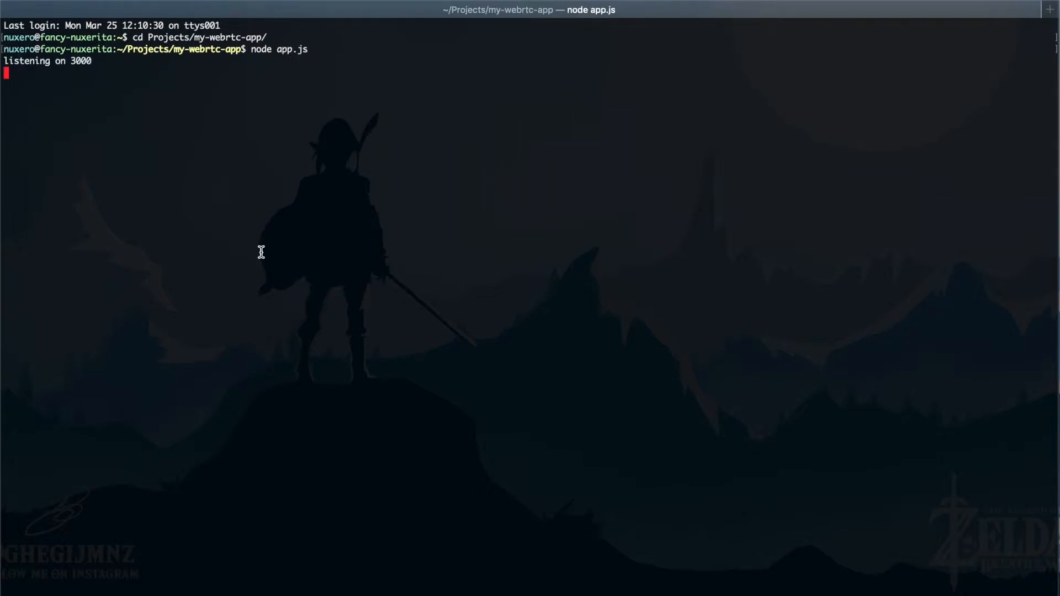
Open a new Chrome window from the Dock and load localhost:3000, the WebRTC Training app.
right_click(505, 594)
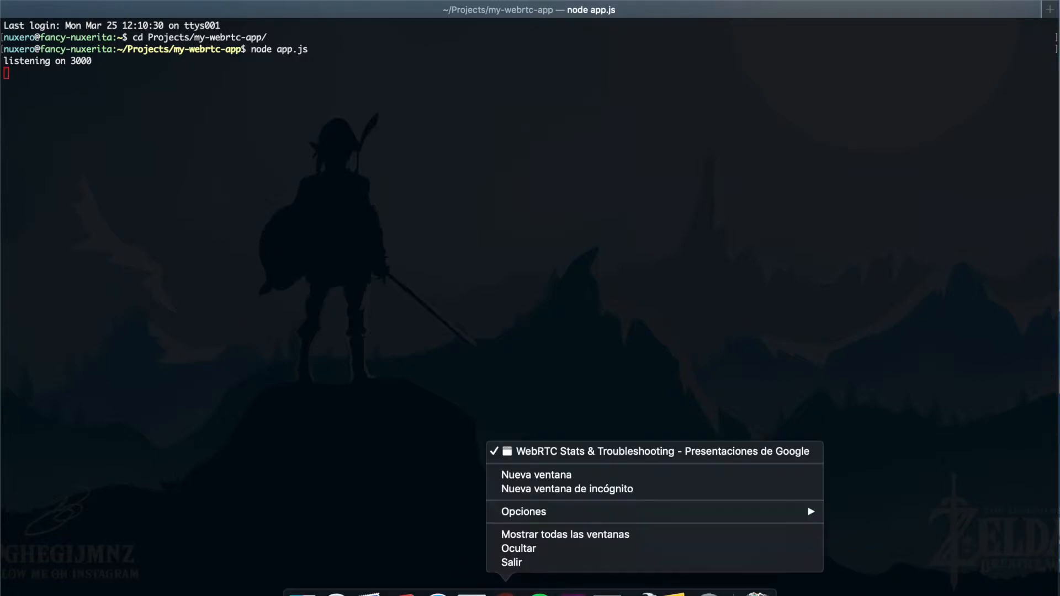
mouse_move(536, 475)
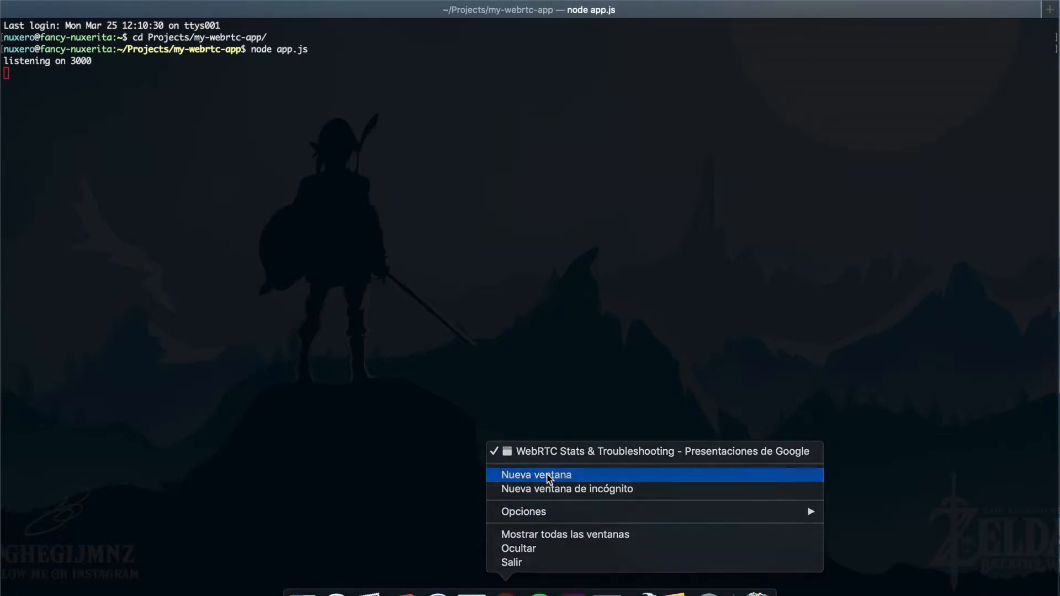
left_click(536, 474)
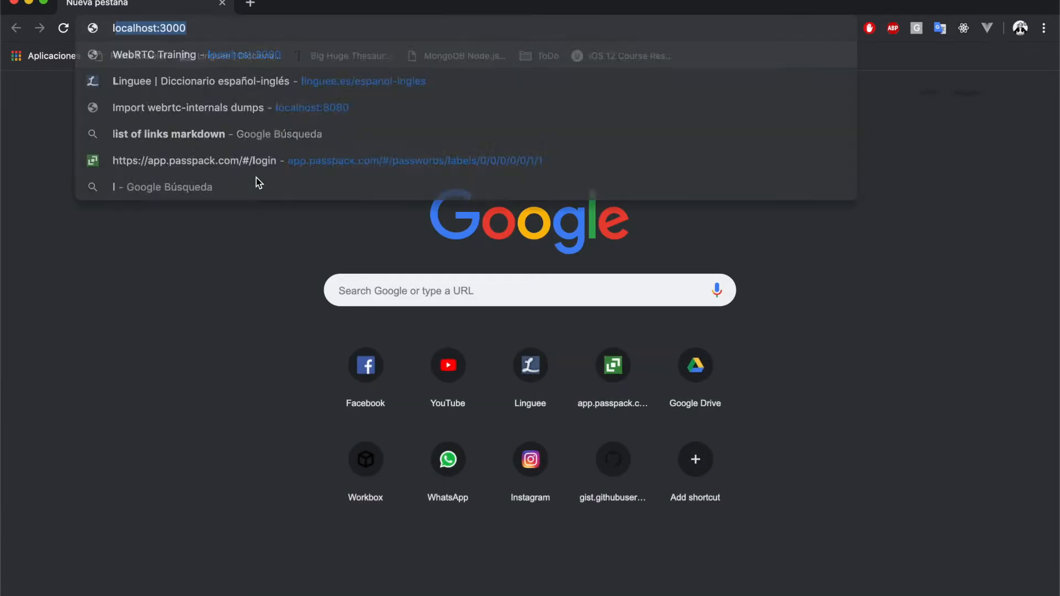
type("localhost:3000")
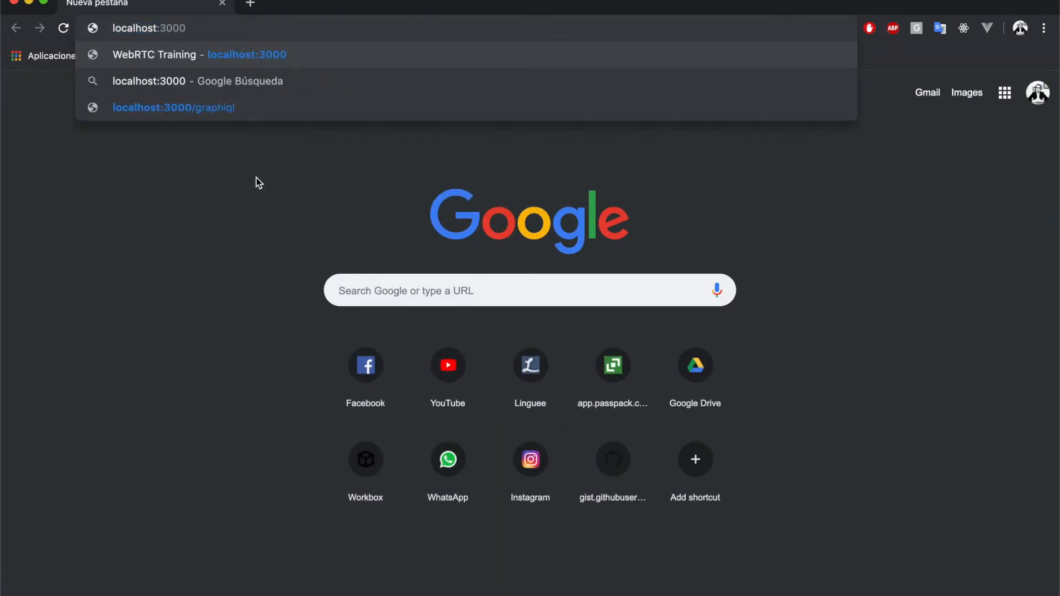
left_click(189, 55)
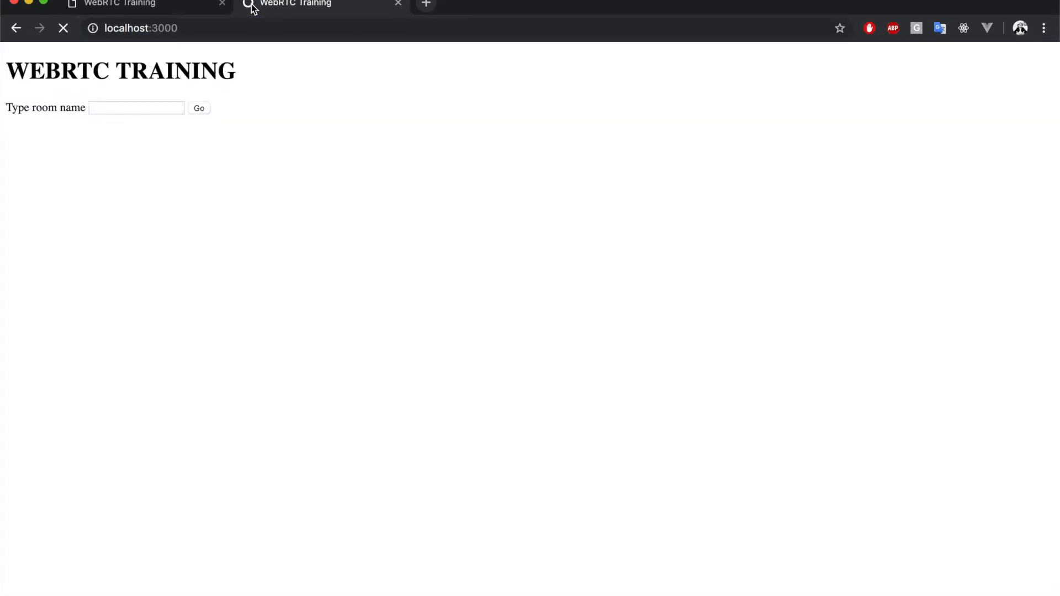
Add a new tab for chrome://webrtc-internals alongside the WebRTC Training tabs.
left_click(425, 6)
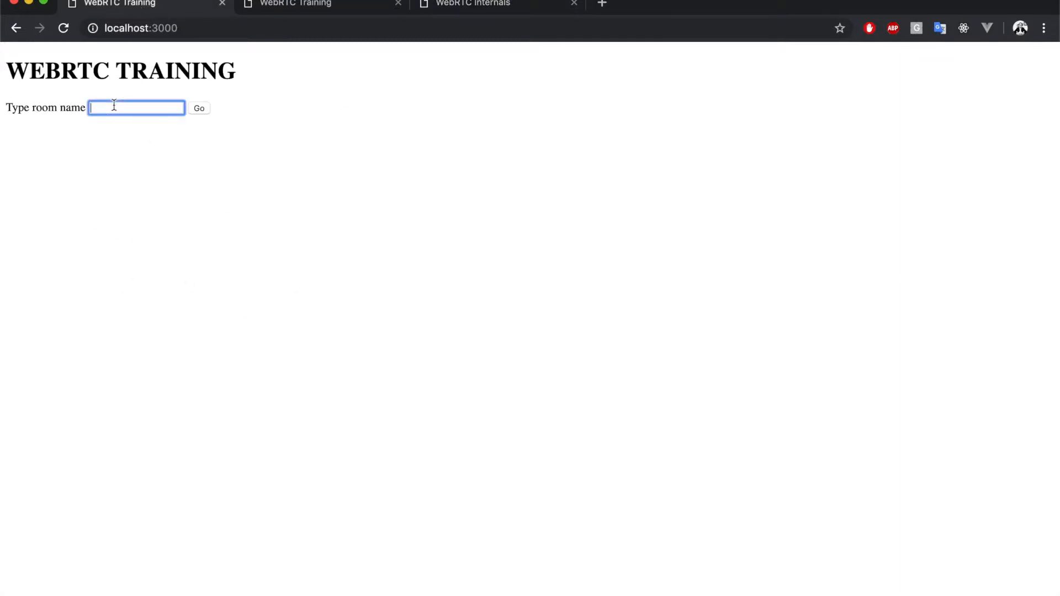
Join room webrtc-training from the first WebRTC Training tab.
type("w")
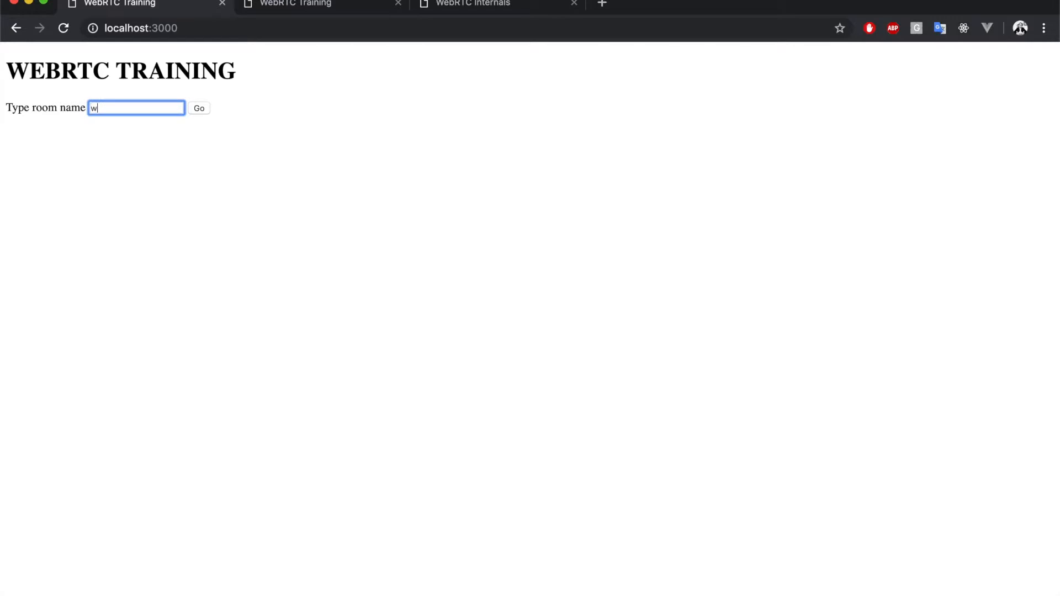
type("ebrtc-trining")
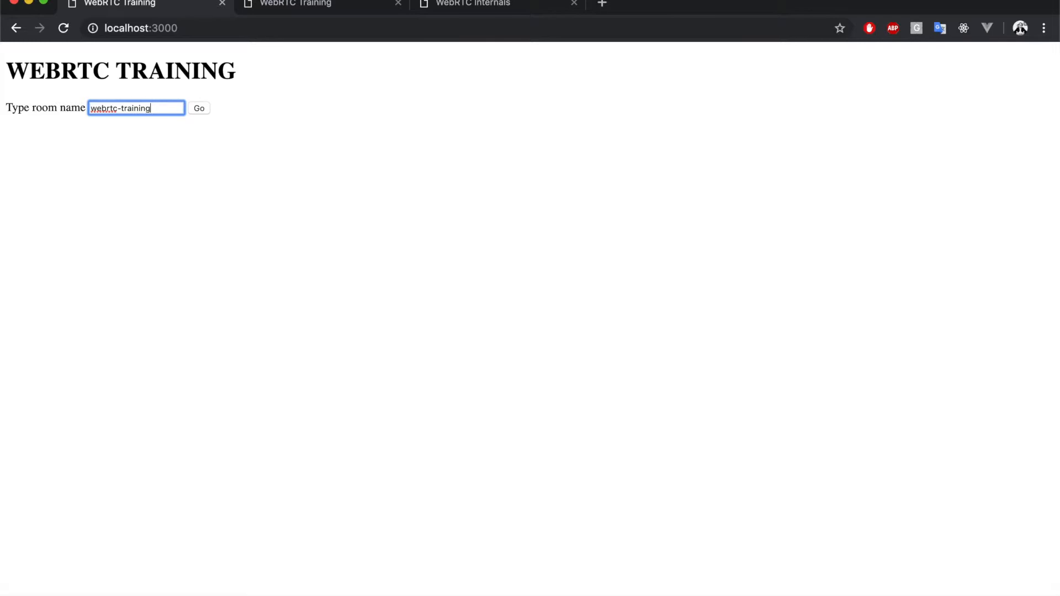
left_click(199, 109)
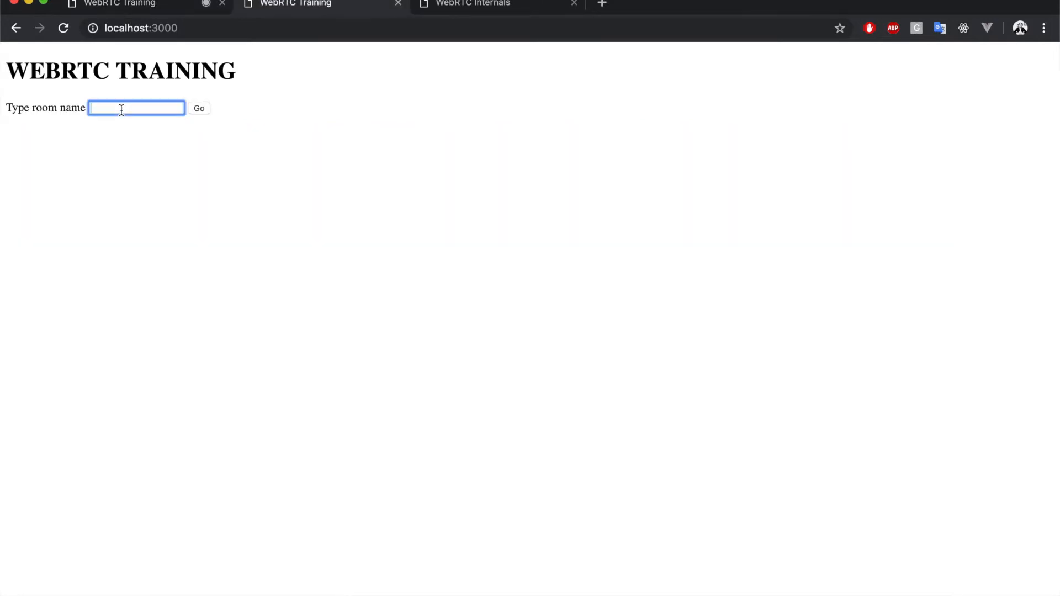
Join room webrtc-training from the second tab so the camera stream goes live.
type("webrtc")
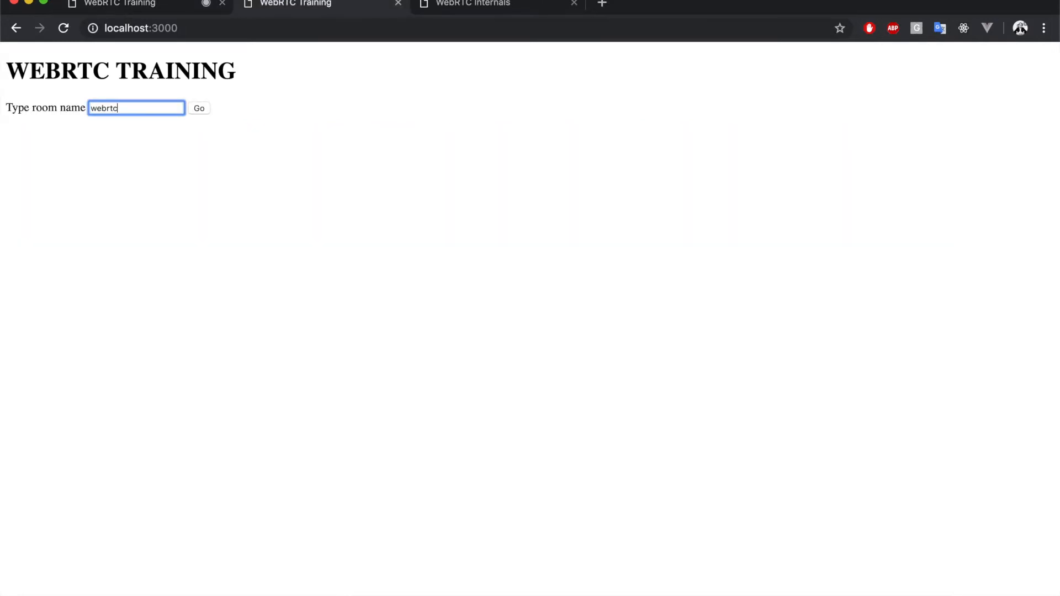
type("-training")
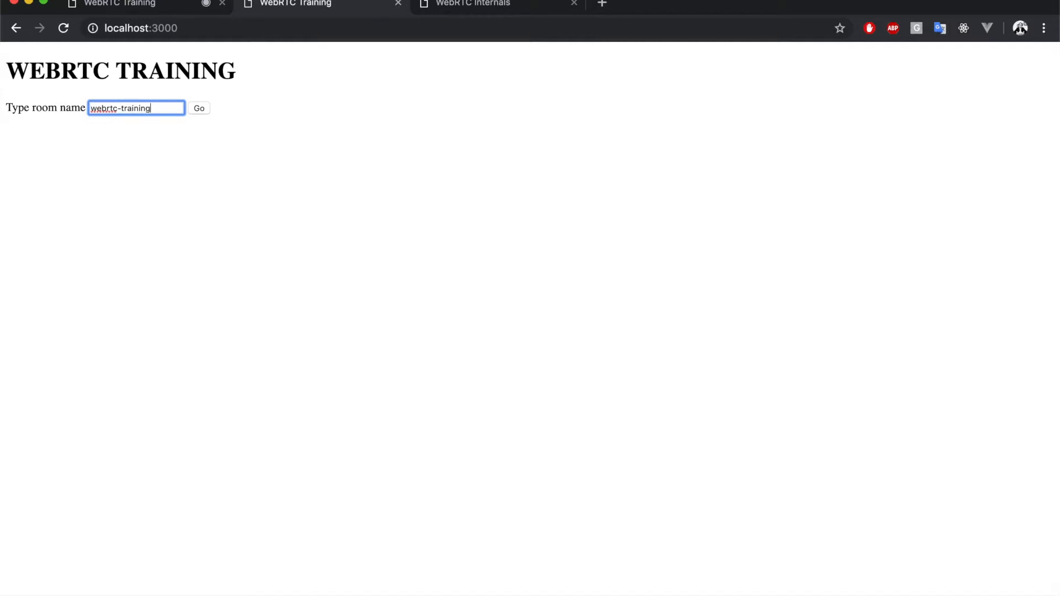
left_click(199, 108)
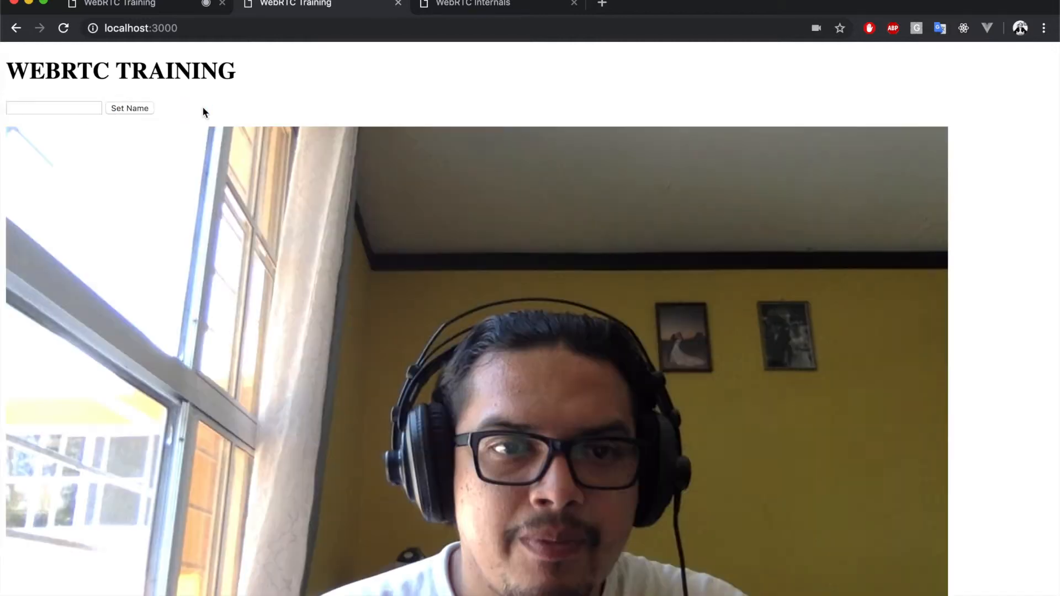
mouse_move(360, 204)
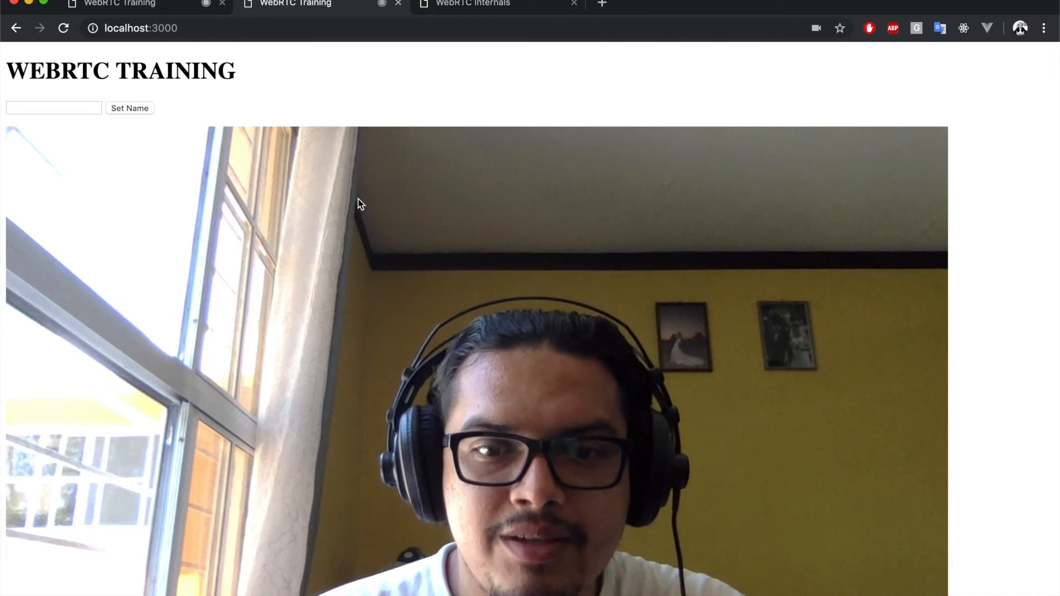
mouse_move(333, 122)
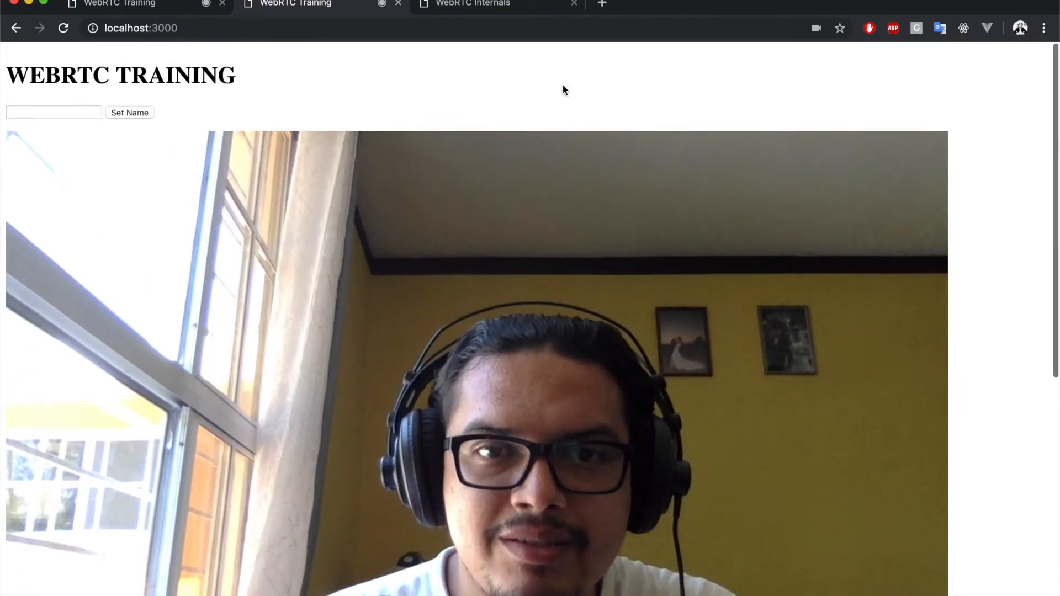
left_click(474, 5)
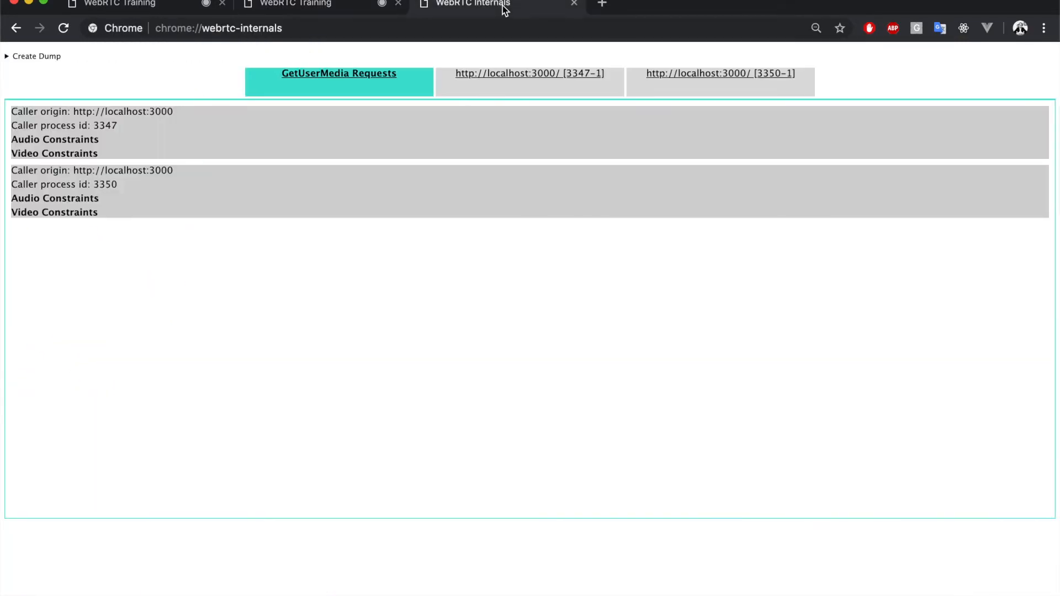
mouse_move(419, 164)
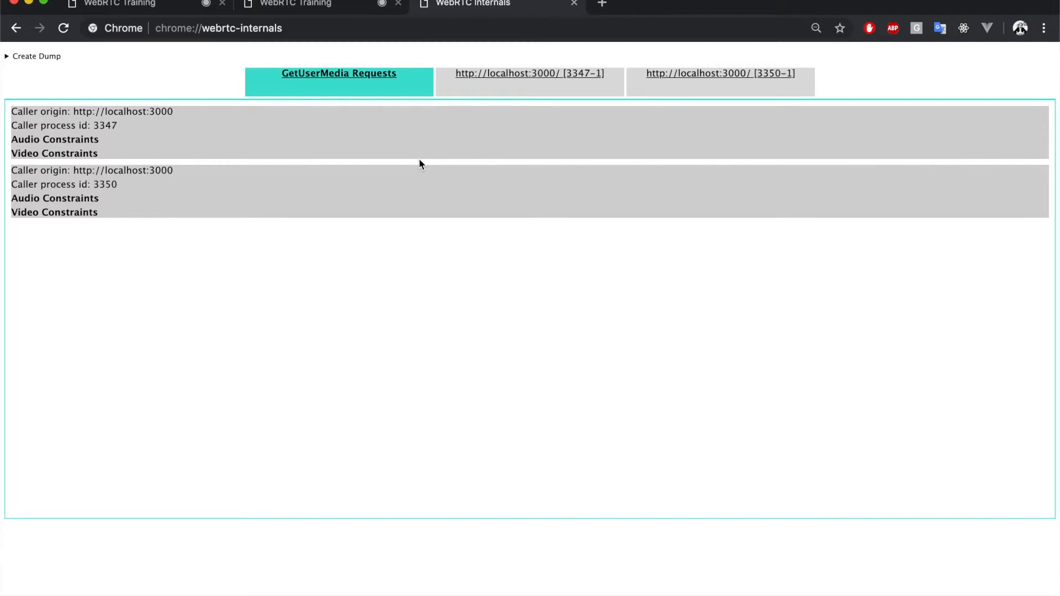
mouse_move(342, 203)
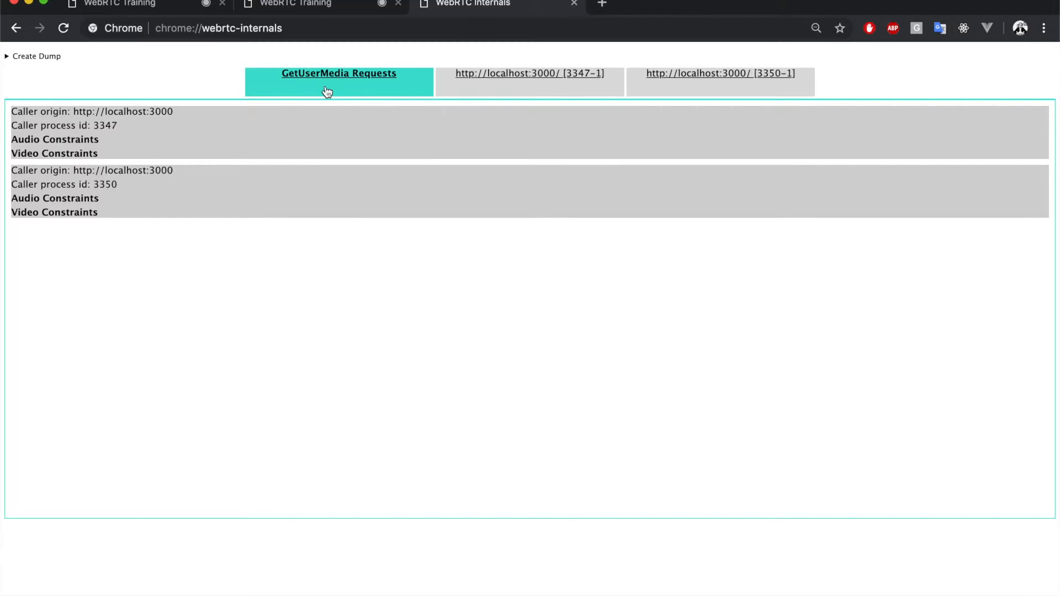
mouse_move(168, 166)
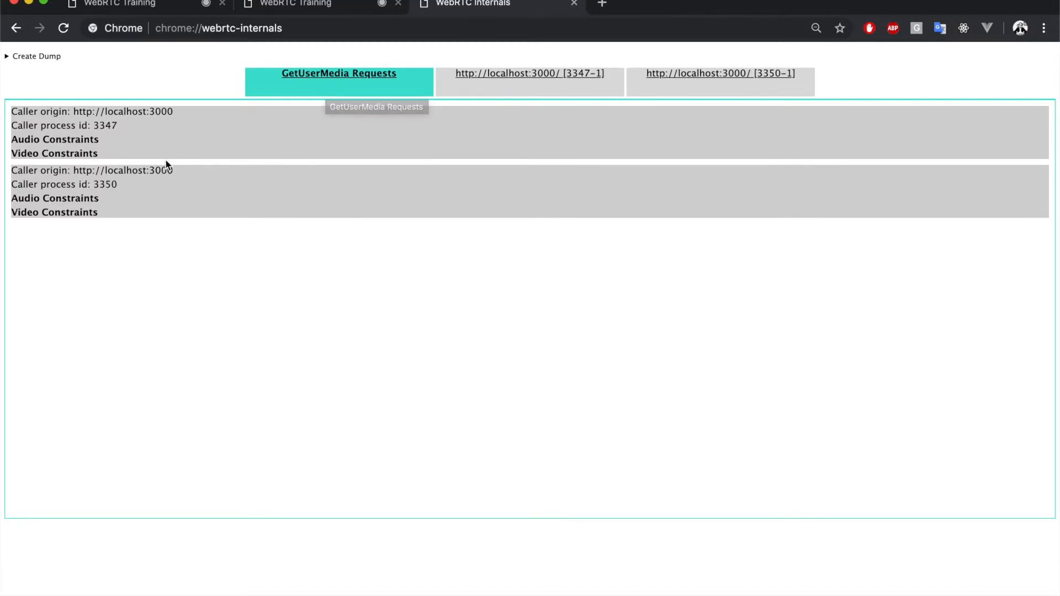
mouse_move(156, 139)
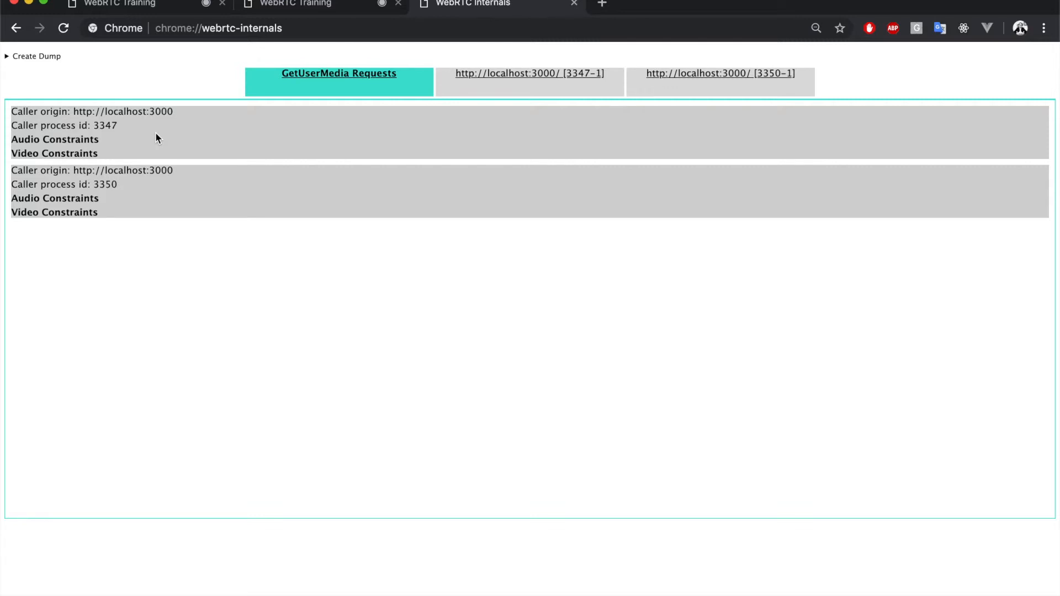
mouse_move(144, 186)
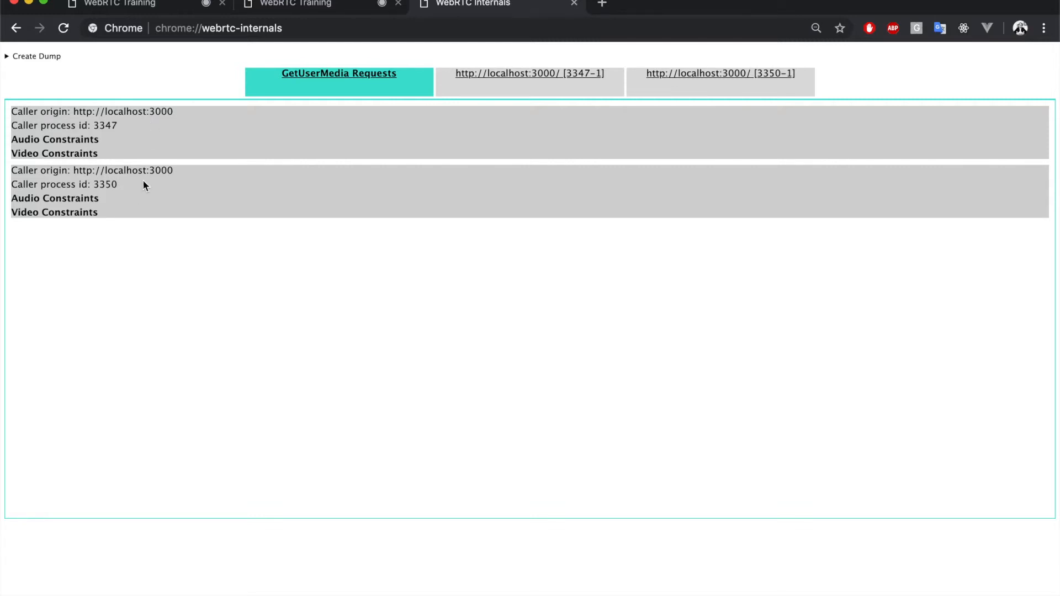
mouse_move(189, 8)
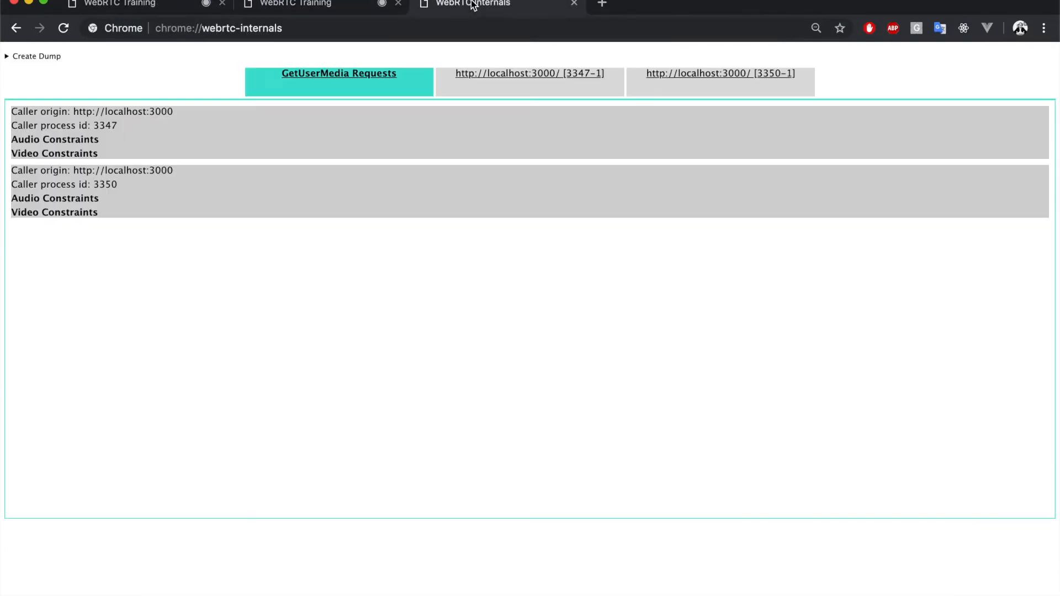
mouse_move(375, 209)
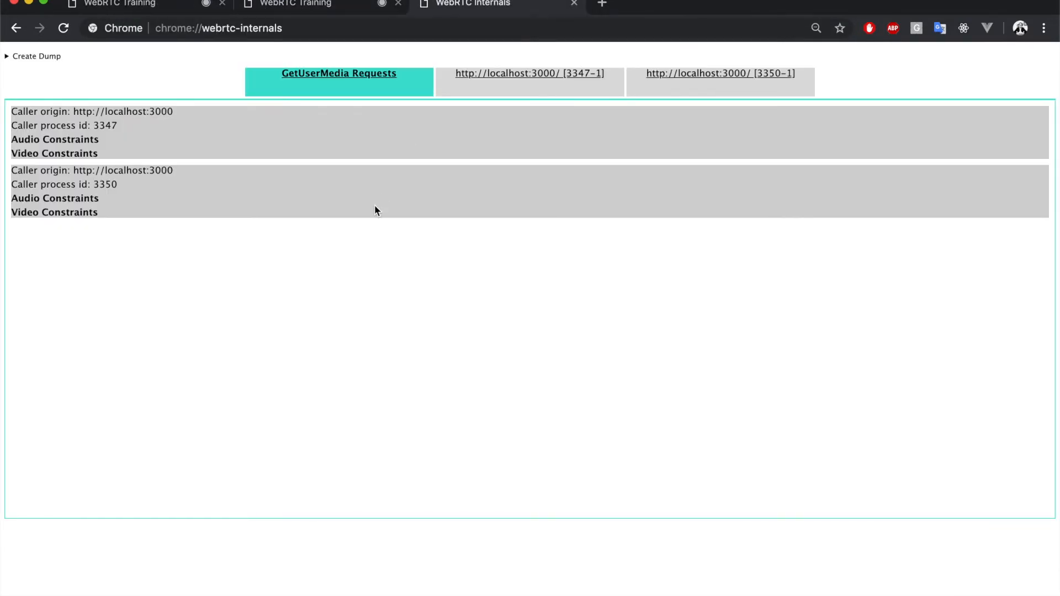
mouse_move(515, 88)
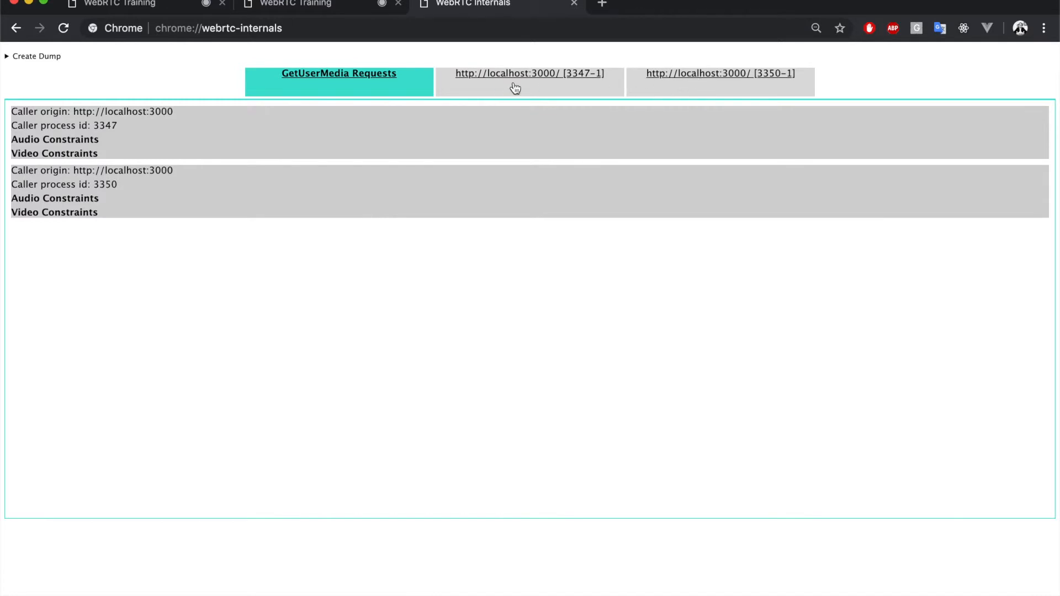
mouse_move(513, 88)
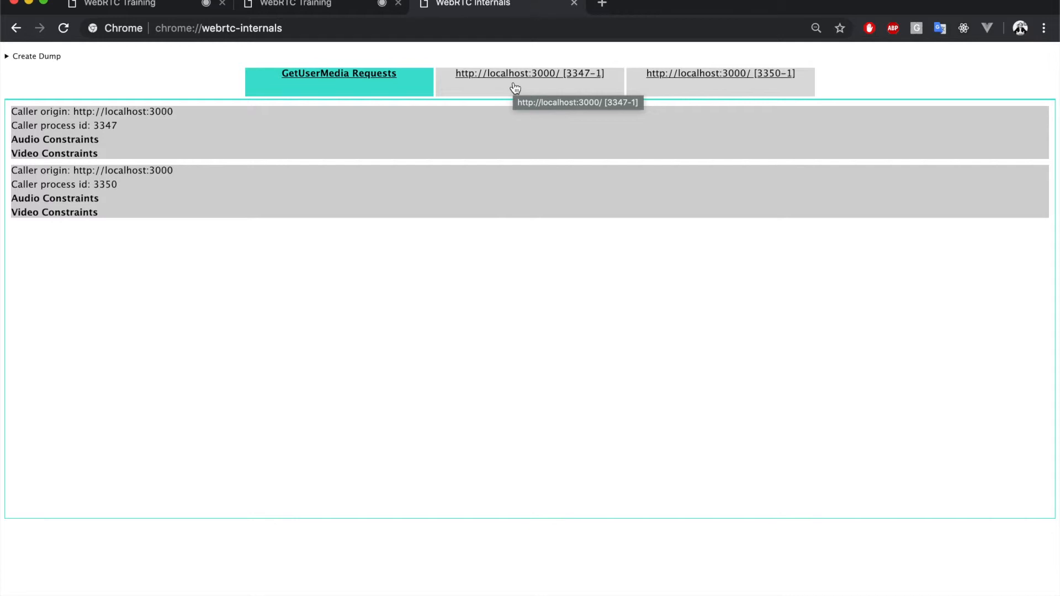
Show the 3347-1 peer connection's event log with offer, descriptions and ICE candidates.
left_click(529, 73)
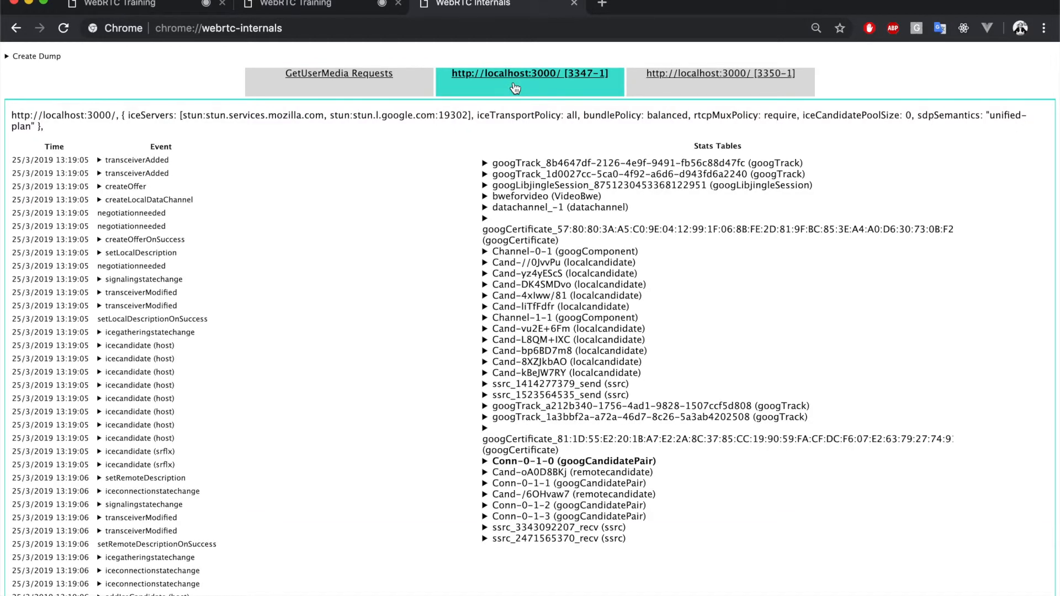
mouse_move(250, 342)
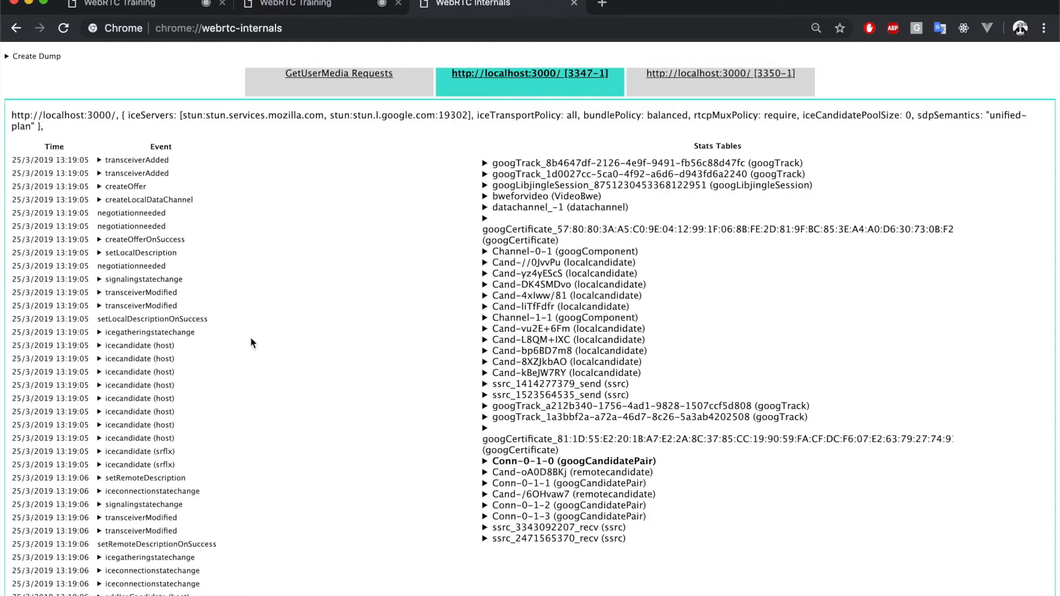
mouse_move(365, 457)
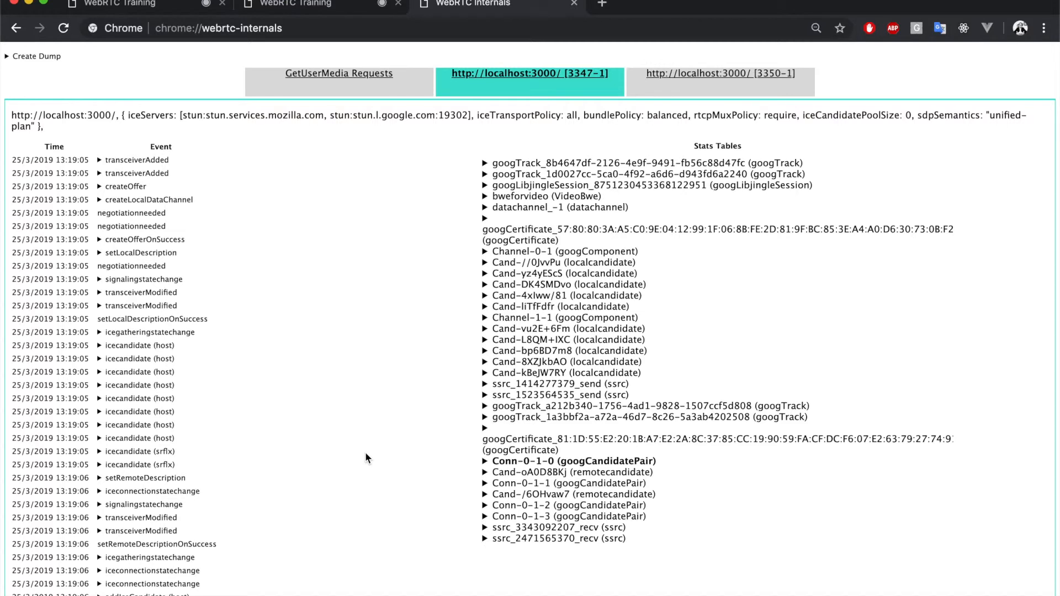
mouse_move(356, 203)
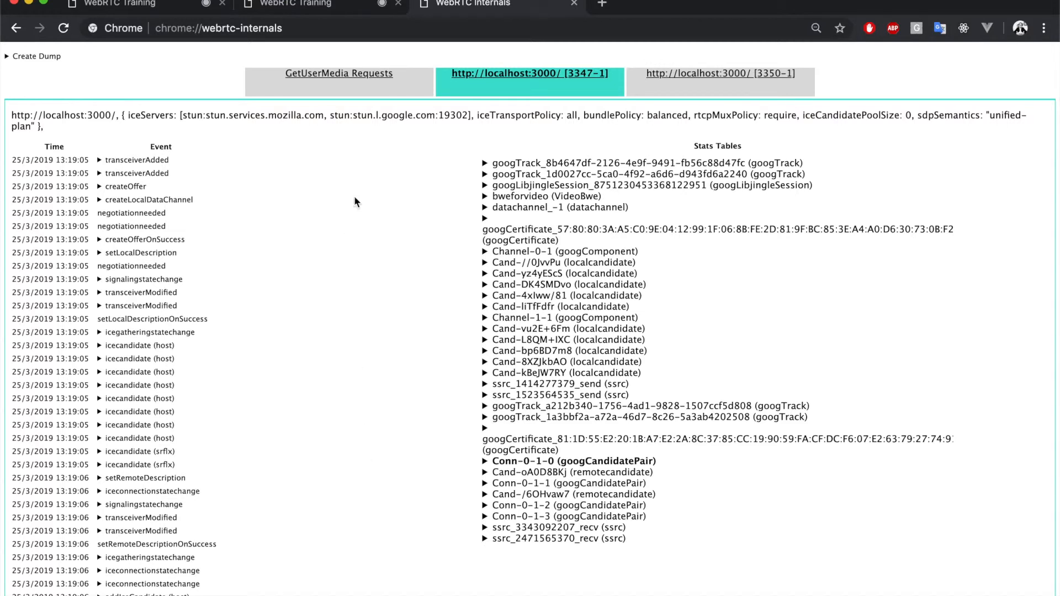
mouse_move(339, 115)
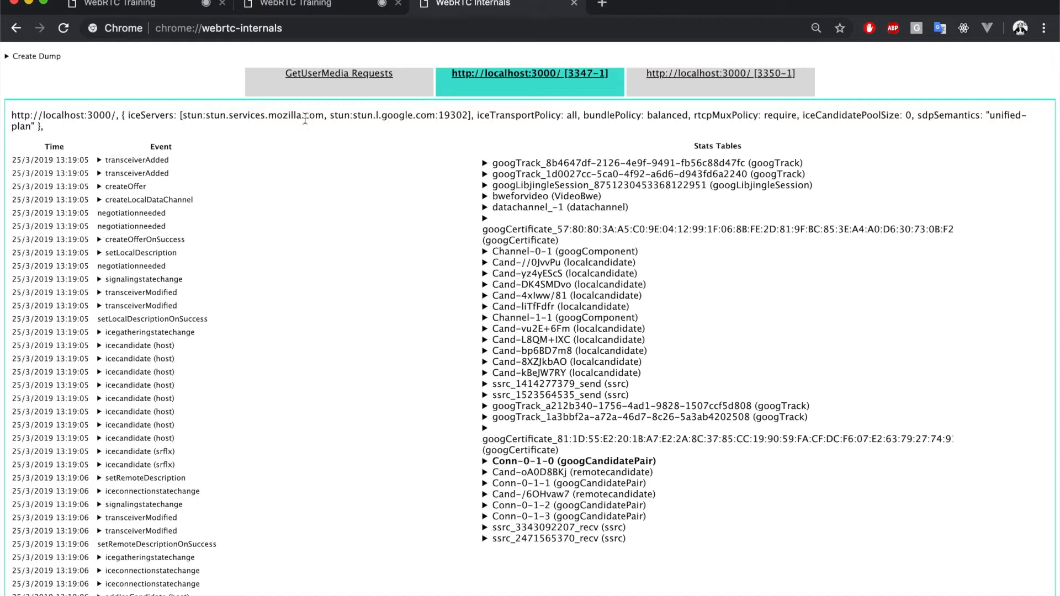
mouse_move(324, 208)
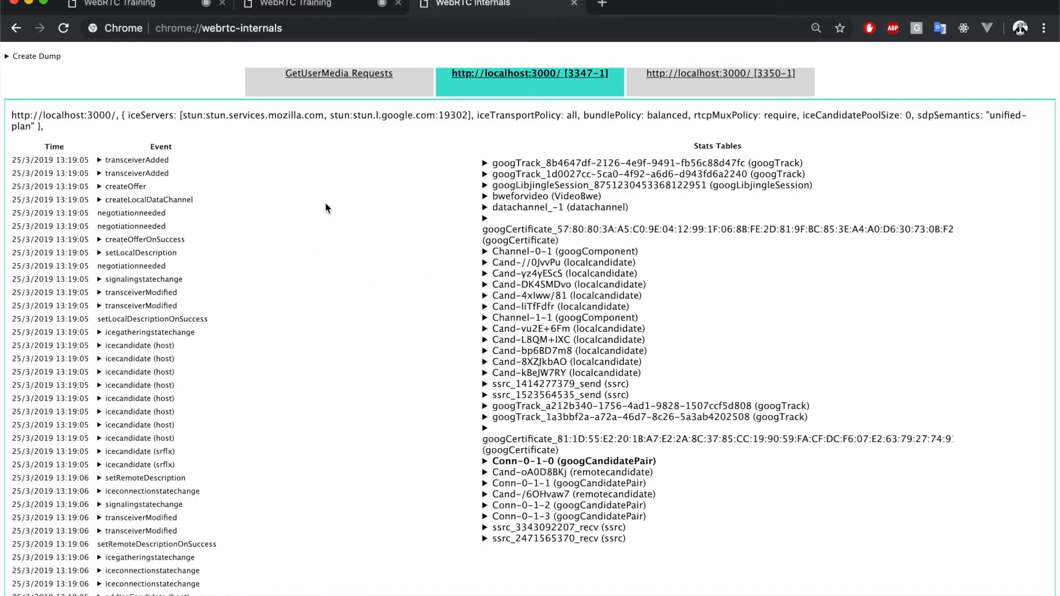
mouse_move(207, 118)
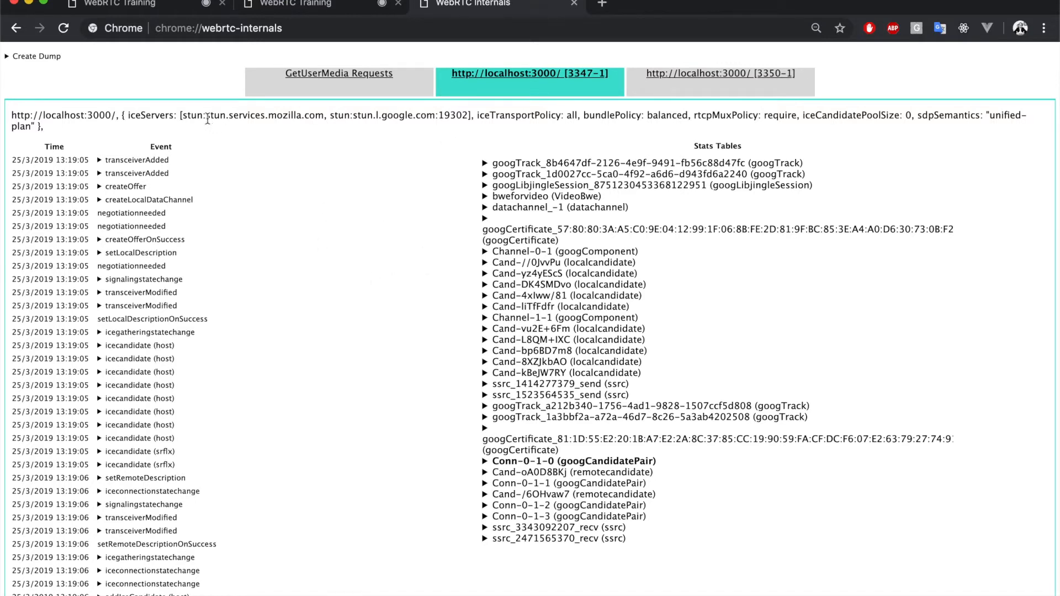
mouse_move(251, 112)
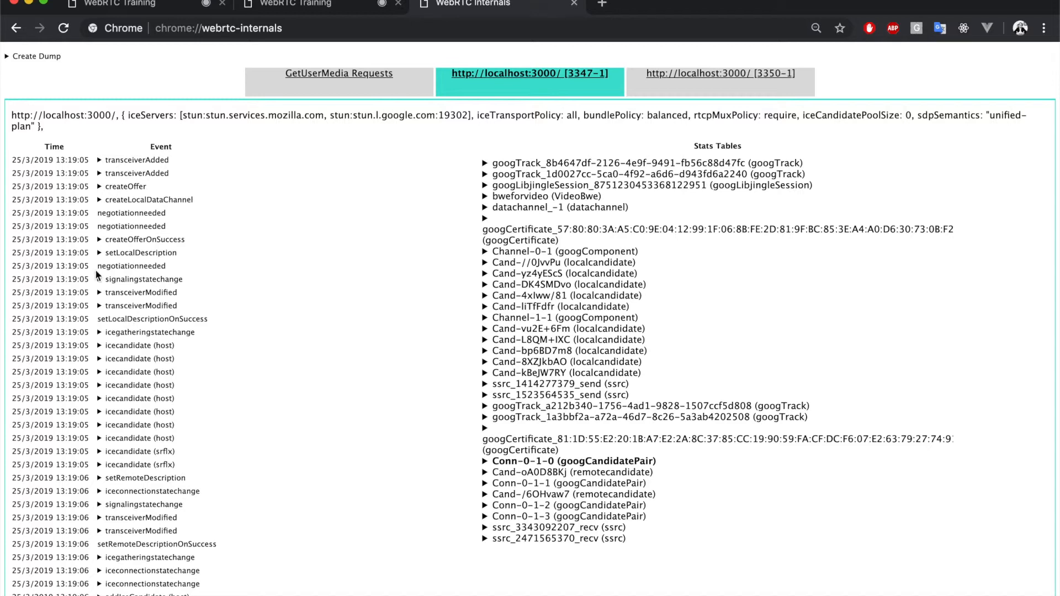
mouse_move(55, 328)
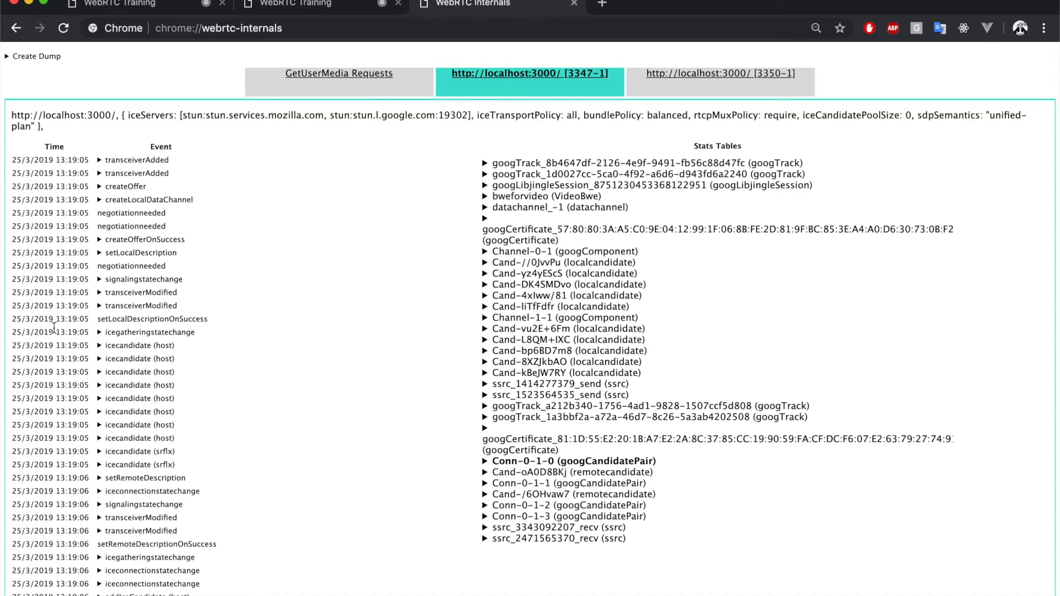
mouse_move(141, 335)
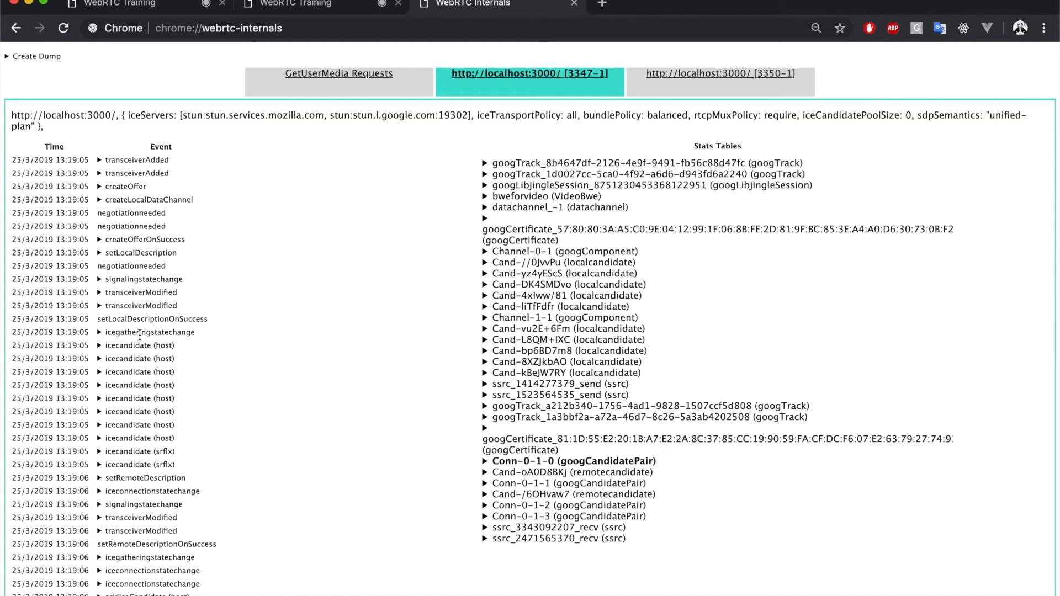
mouse_move(169, 382)
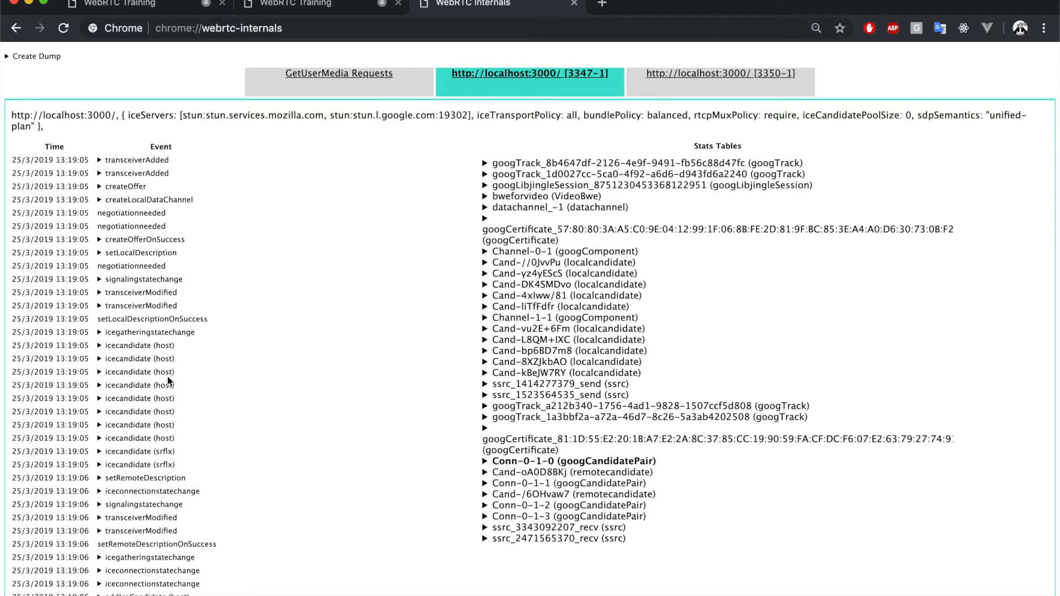
mouse_move(468, 351)
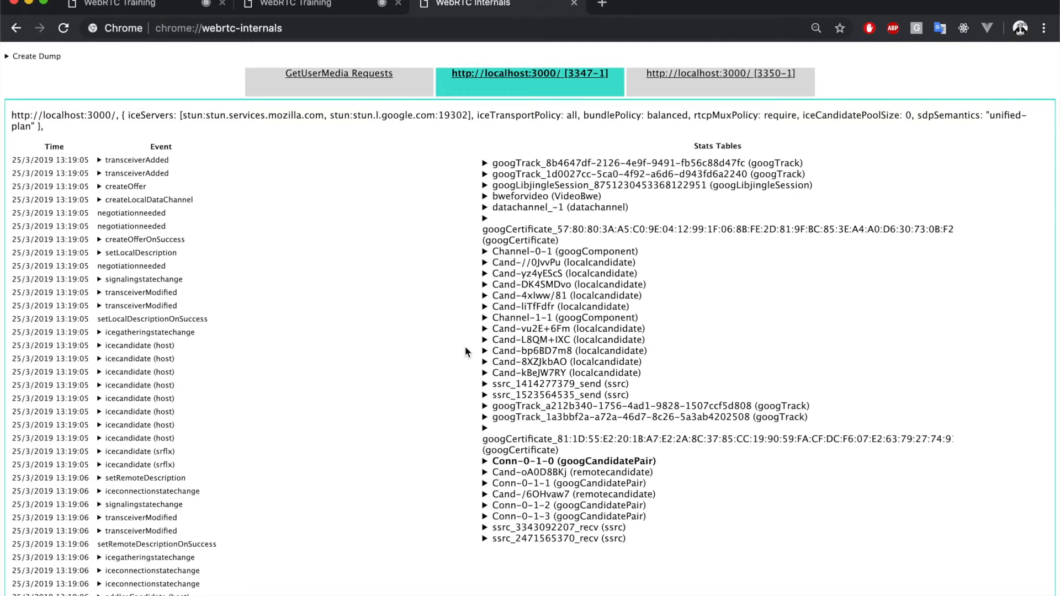
mouse_move(596, 355)
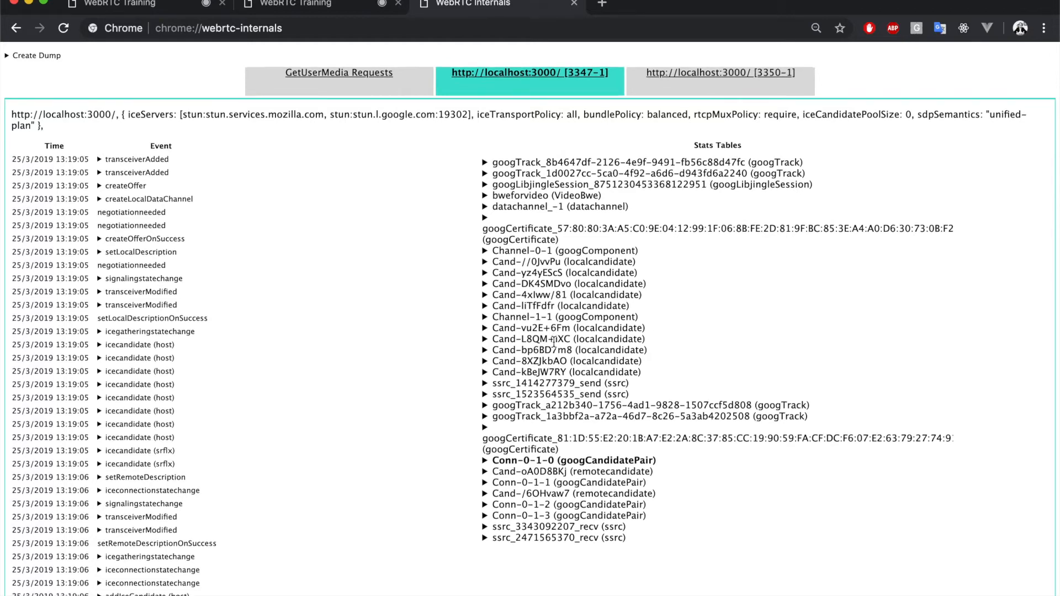
Scroll down to the stats graphs sections for candidates, ssrc streams and candidate pairs.
scroll("down", 3)
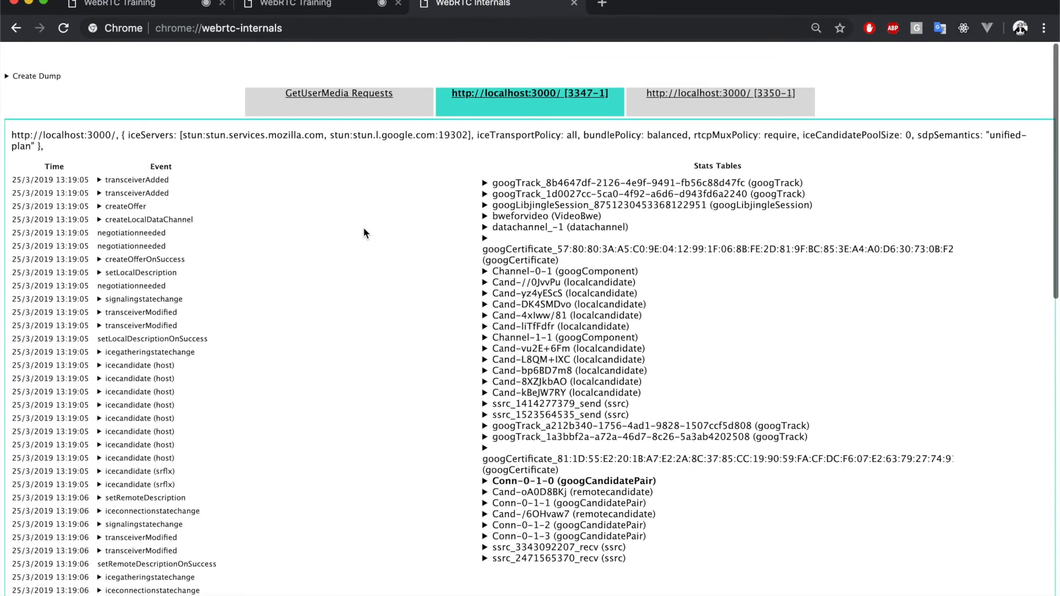
scroll("down", 3)
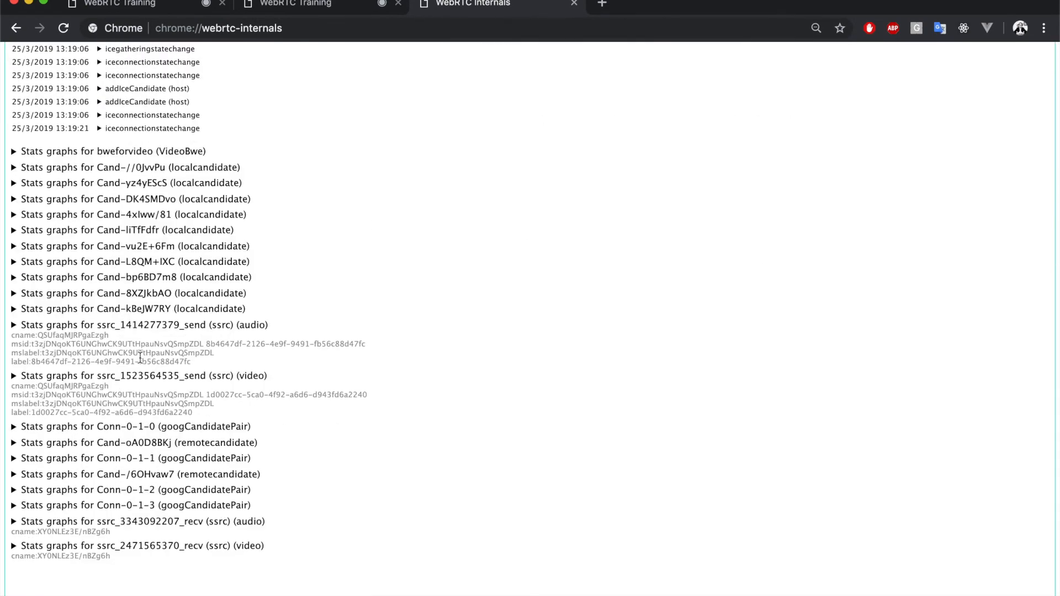
mouse_move(250, 327)
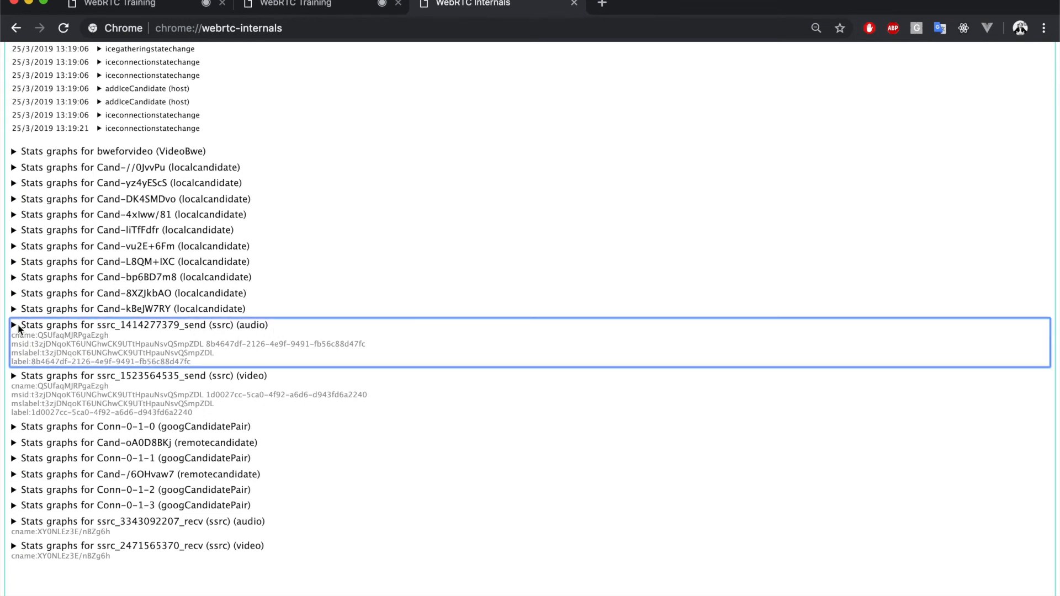
left_click(13, 324)
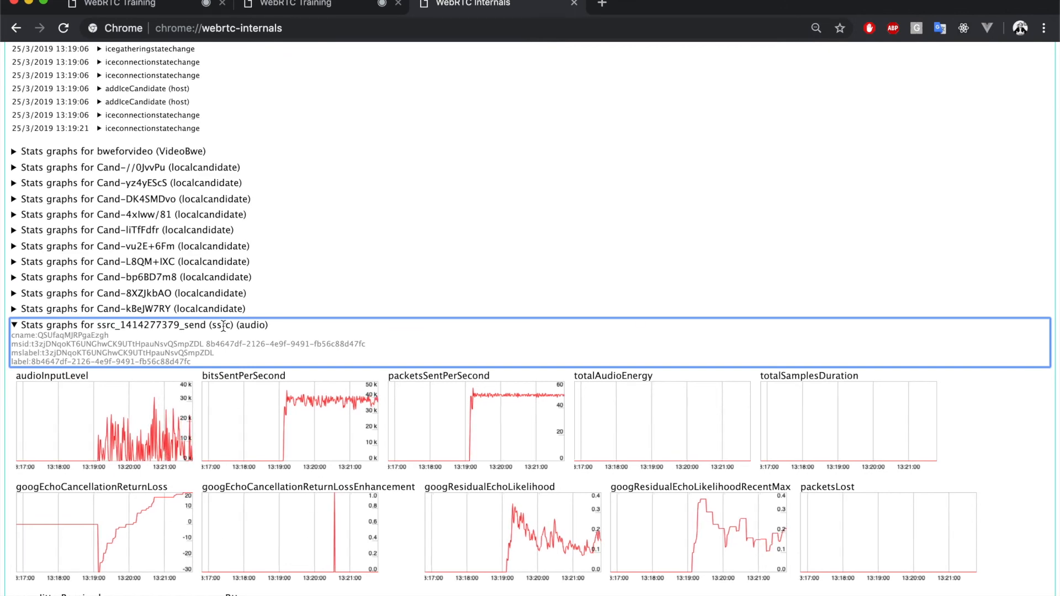
scroll("down", 3)
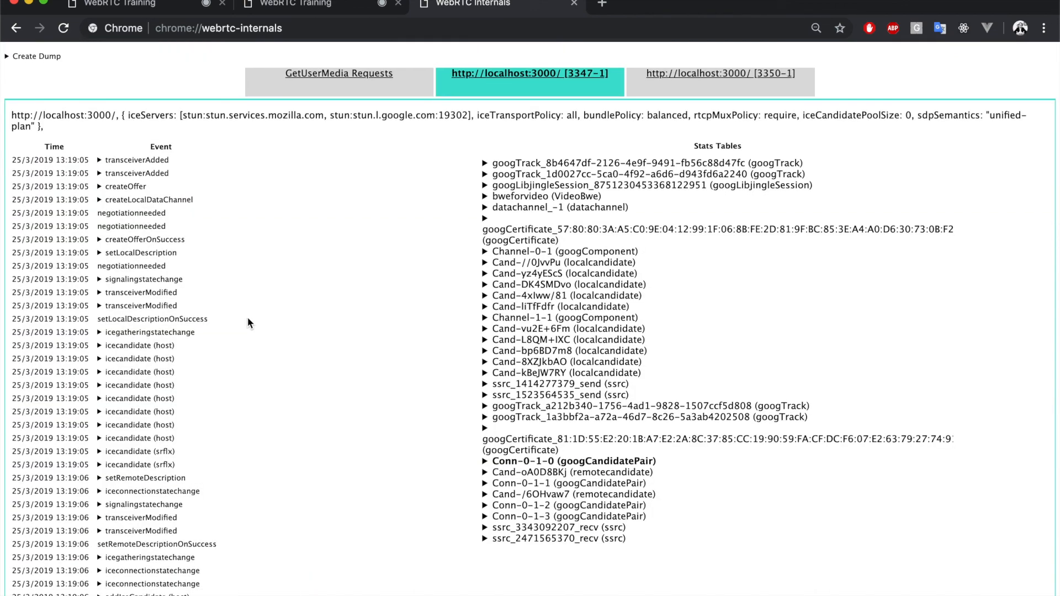
mouse_move(641, 311)
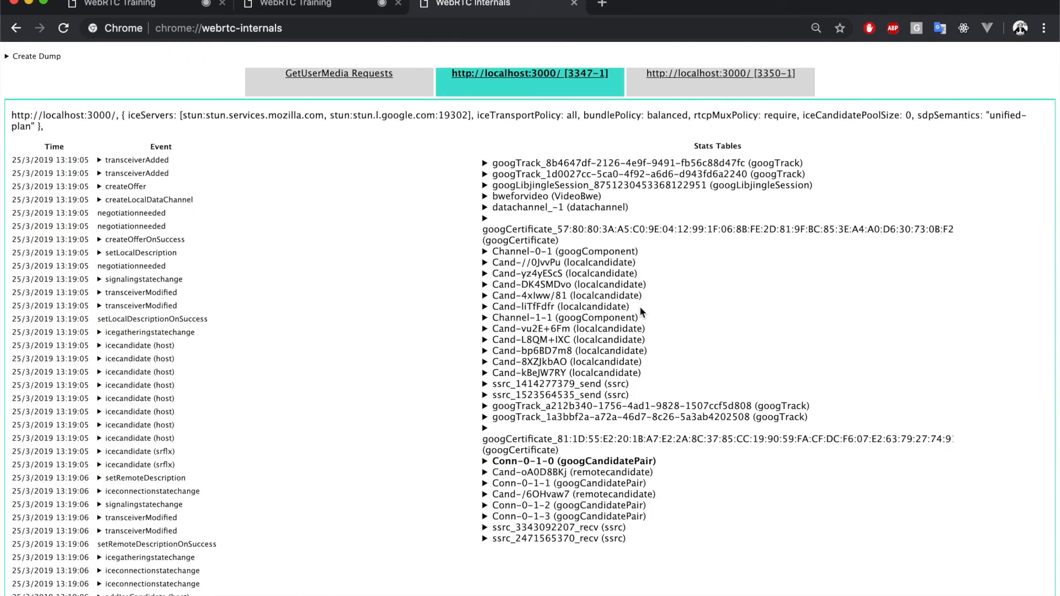